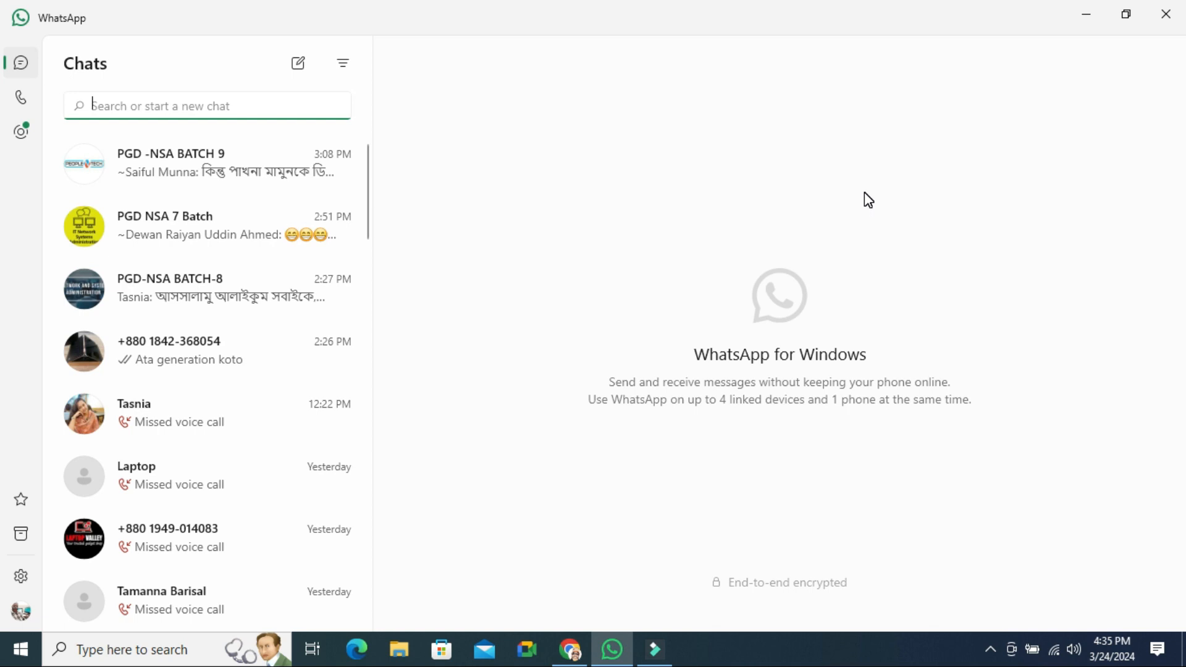
{"action": "mouse_move", "coordinate": [501, 511]}
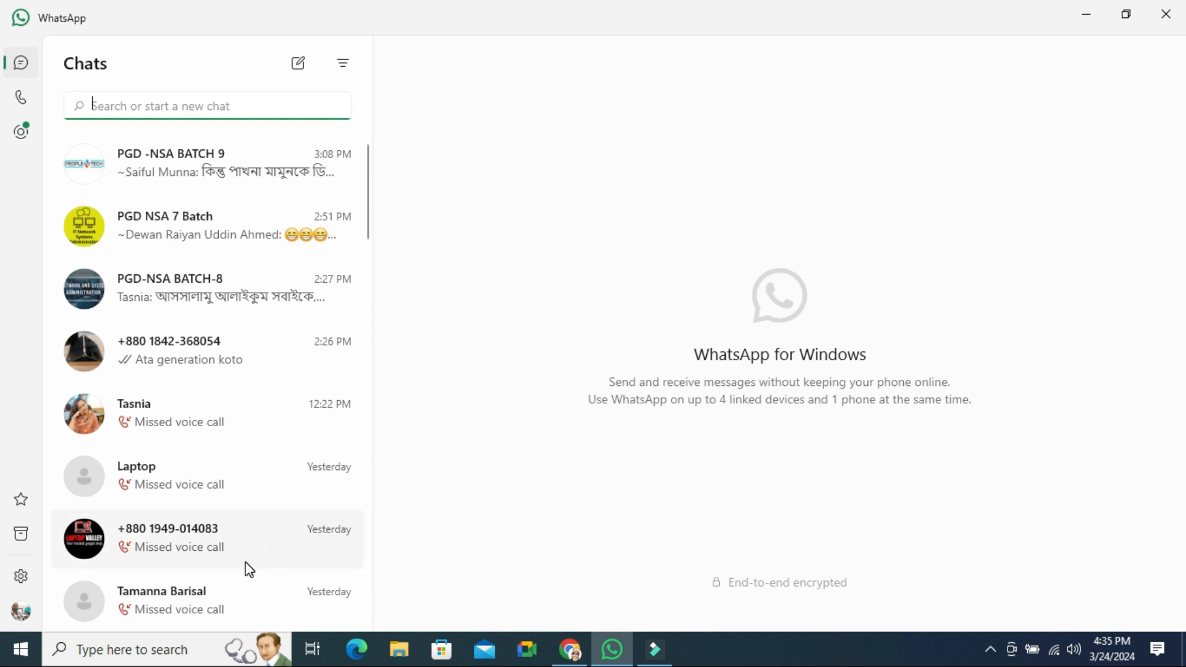
{"action": "mouse_move", "coordinate": [21, 577]}
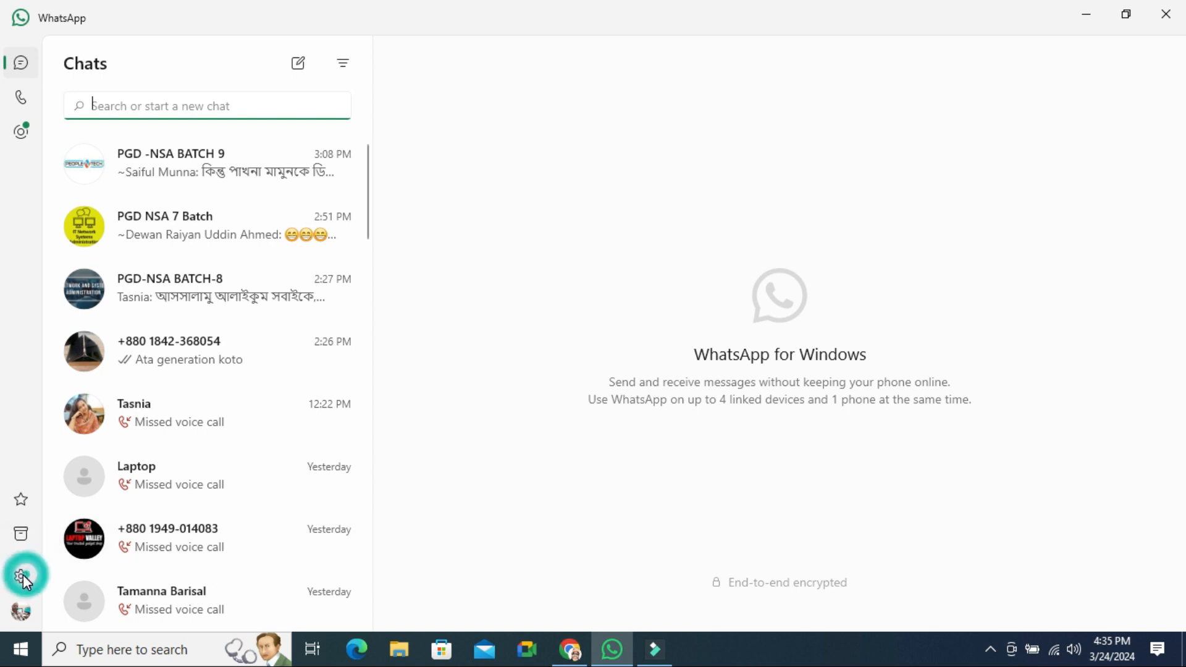
Show the General settings page with Language set to System default
{"action": "left_click", "coordinate": [26, 575]}
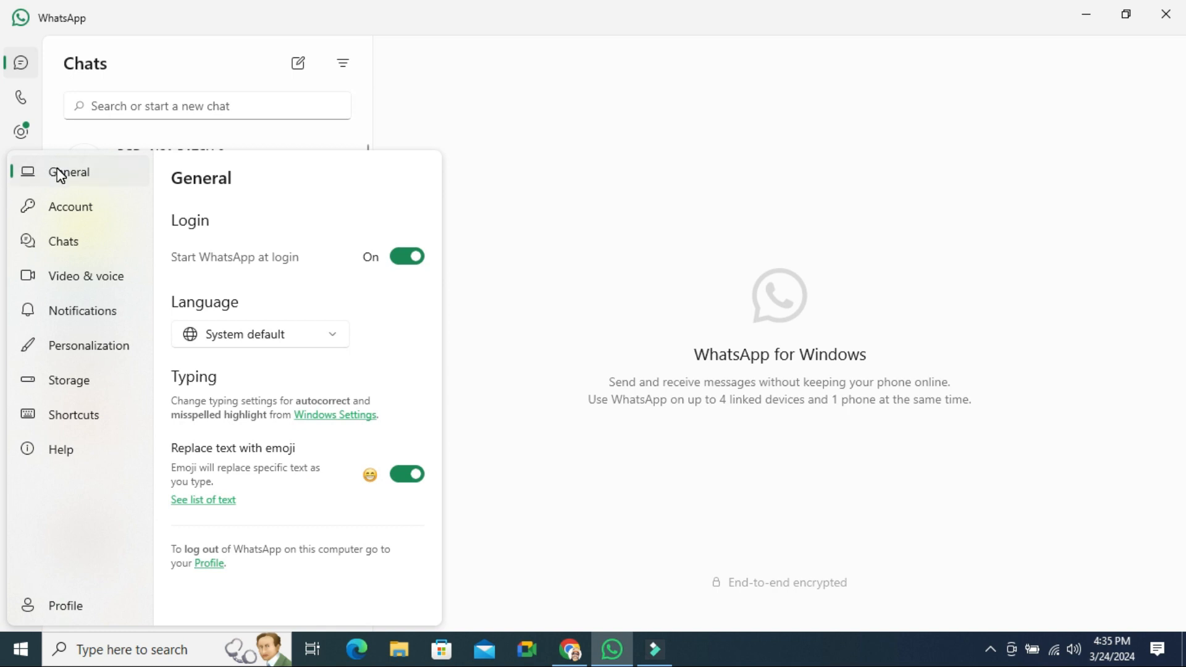
{"action": "mouse_move", "coordinate": [274, 328]}
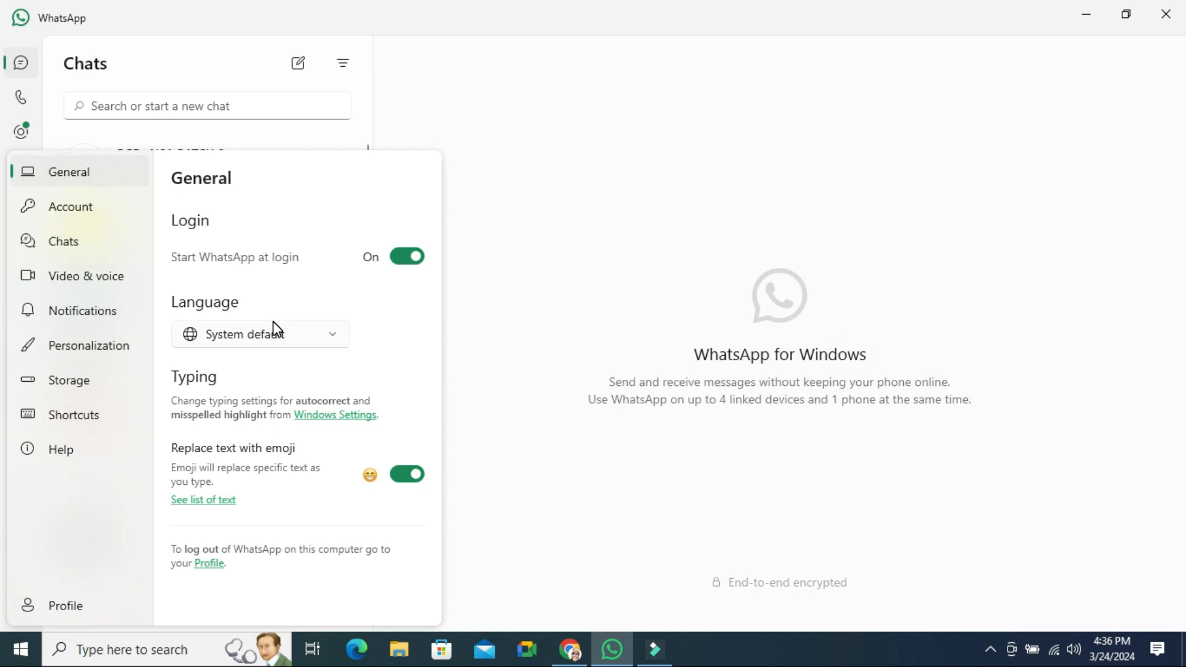
{"action": "mouse_move", "coordinate": [233, 311]}
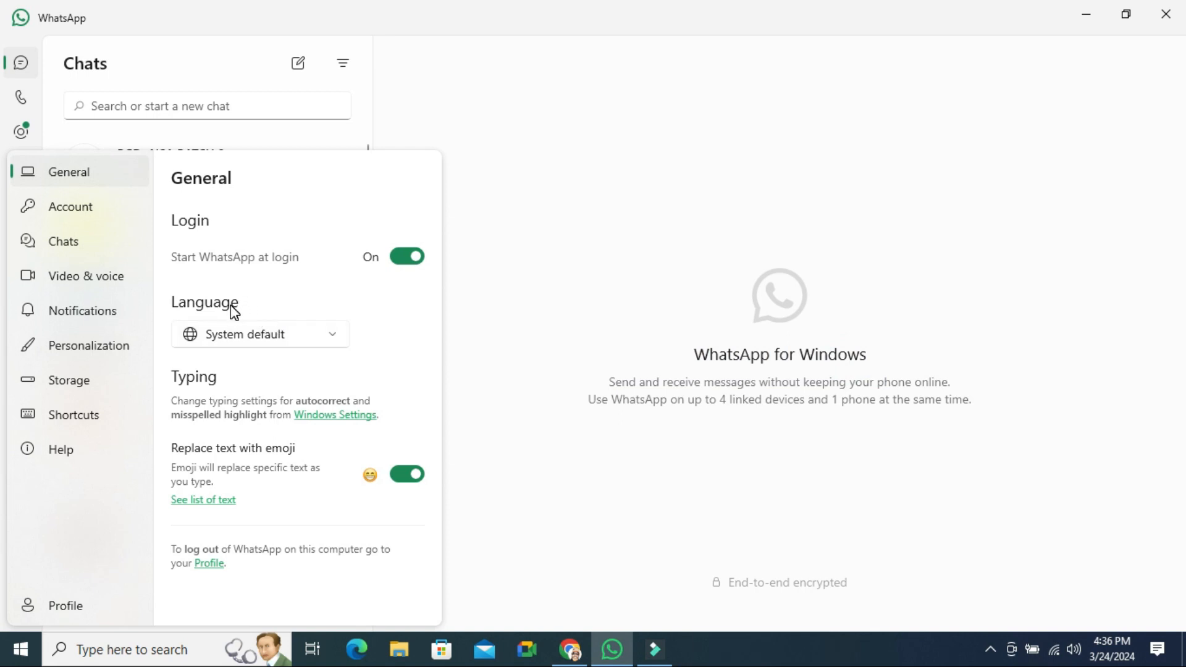
{"action": "mouse_move", "coordinate": [235, 335]}
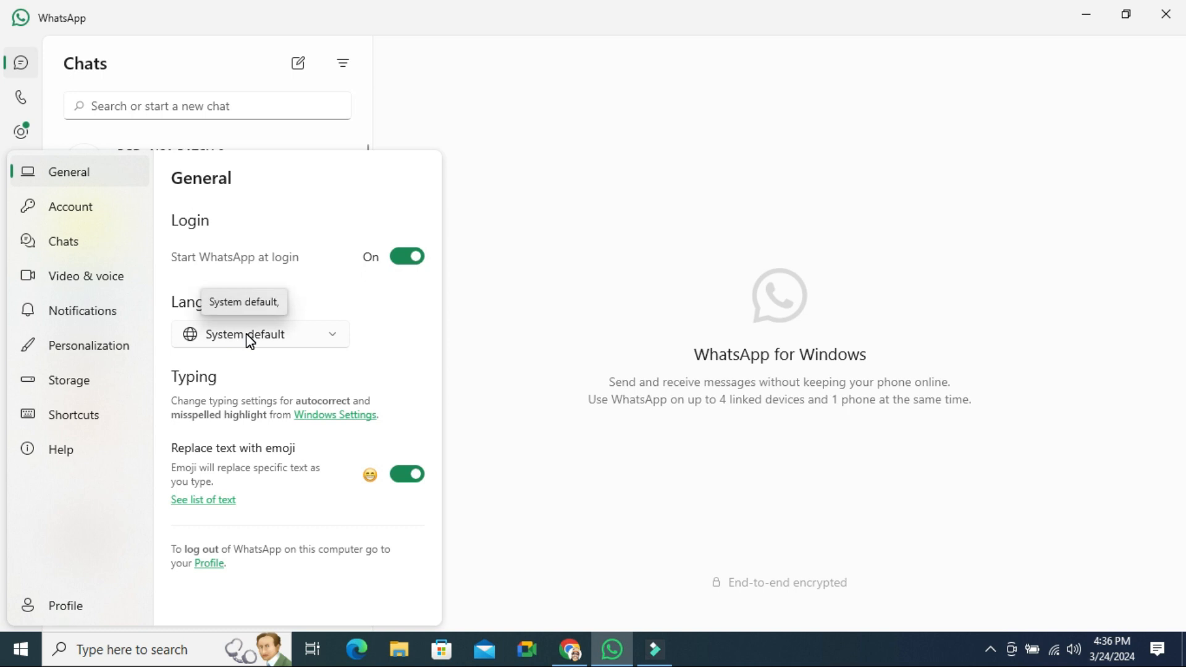
Choose Bengali as the interface language, restart WhatsApp and return to settings in Bengali
{"action": "left_click", "coordinate": [260, 333]}
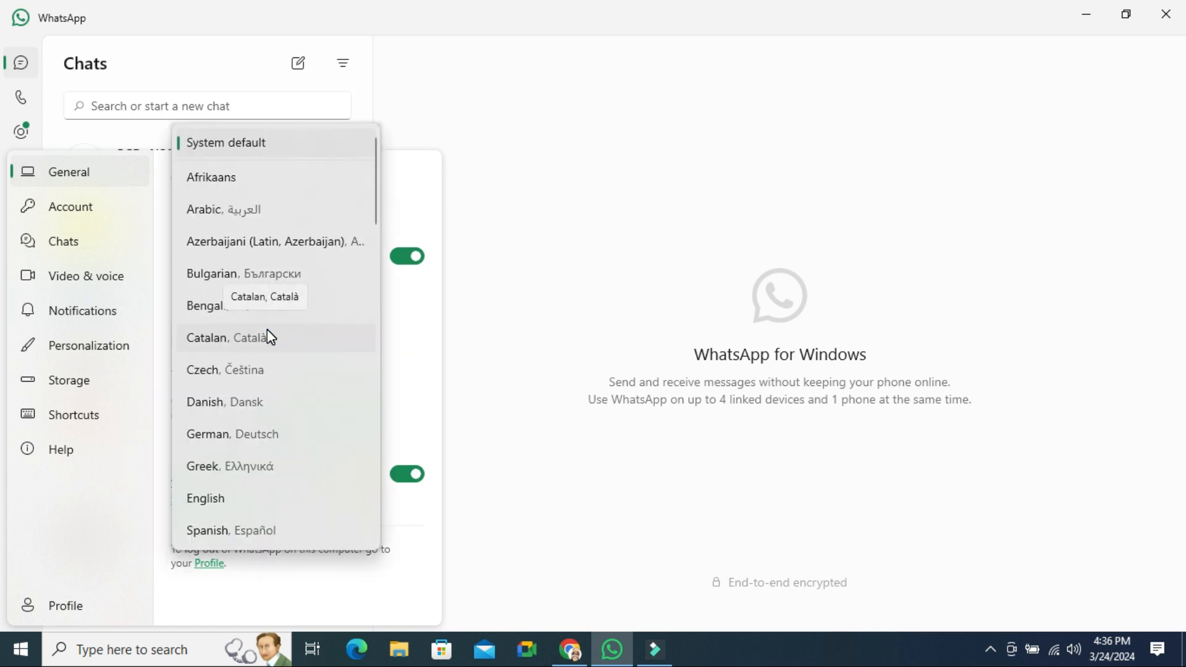
{"action": "mouse_move", "coordinate": [326, 344]}
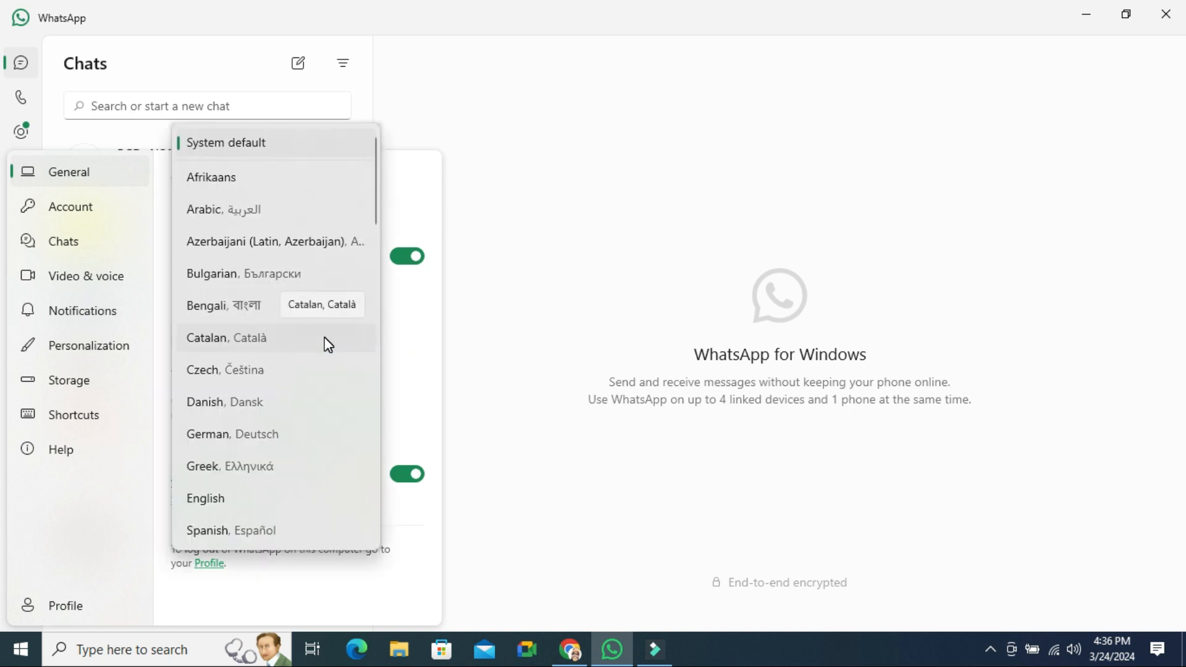
{"action": "mouse_move", "coordinate": [255, 348]}
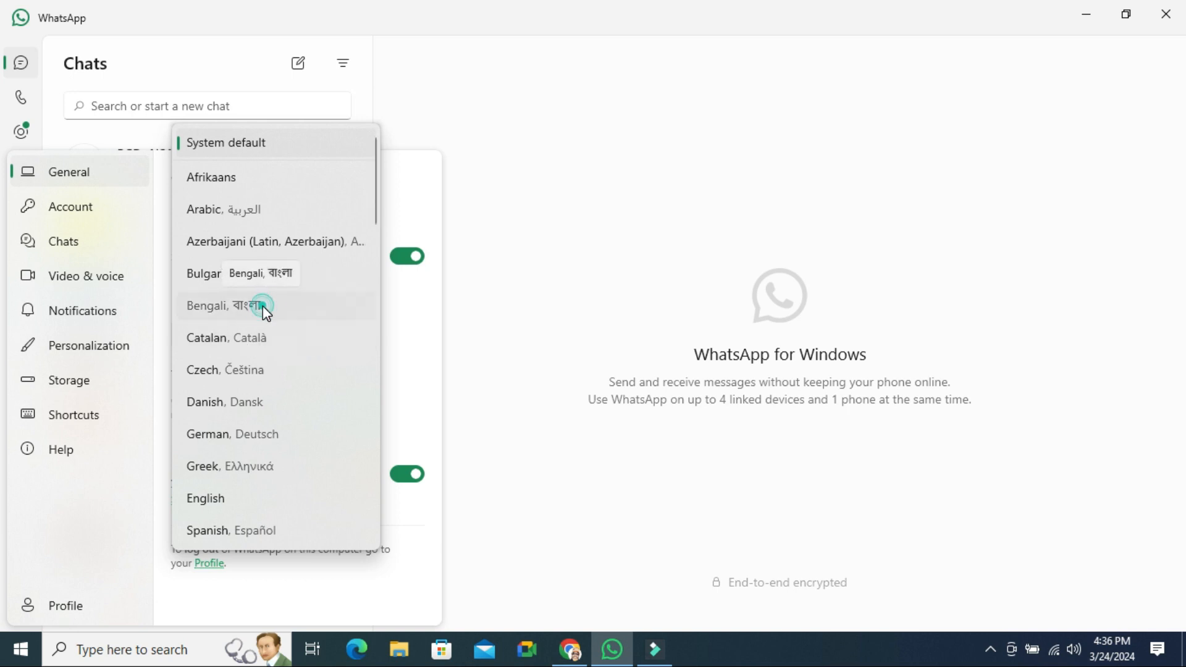
{"action": "left_click", "coordinate": [223, 305]}
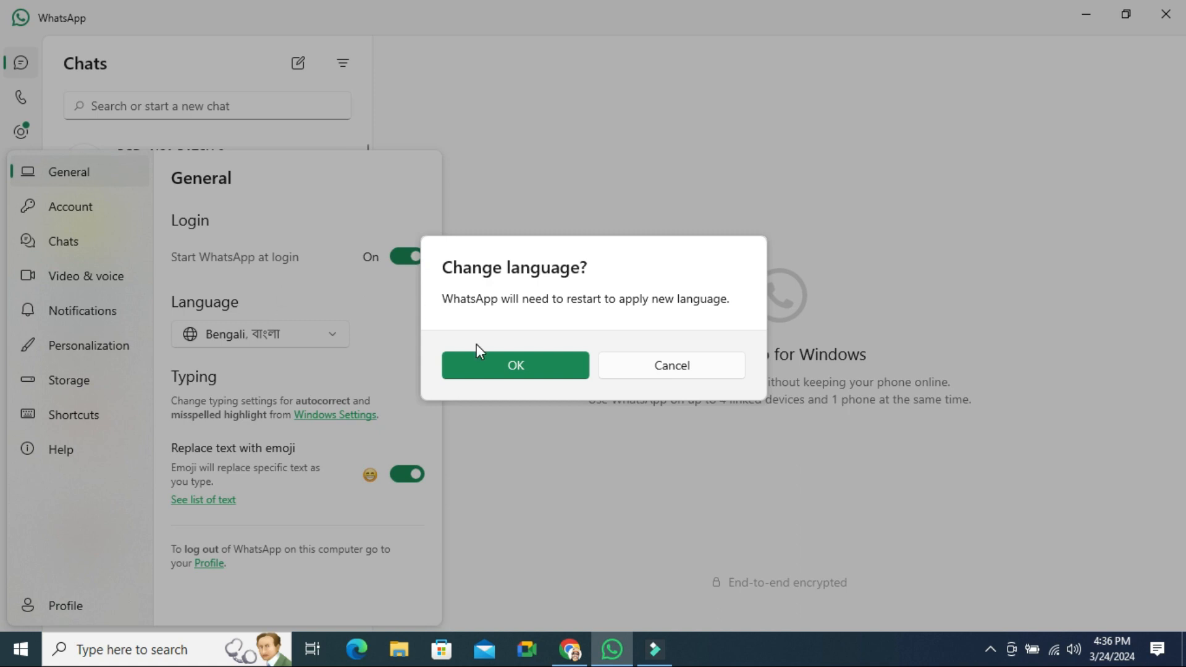
{"action": "left_click", "coordinate": [515, 364]}
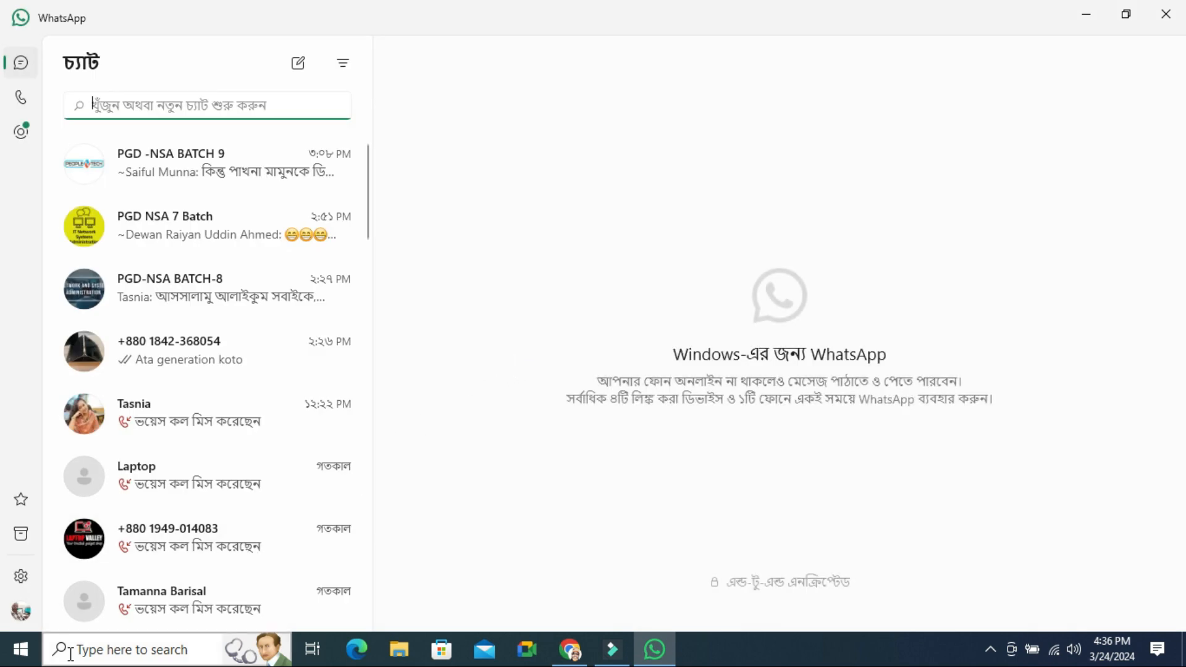
{"action": "left_click", "coordinate": [21, 577]}
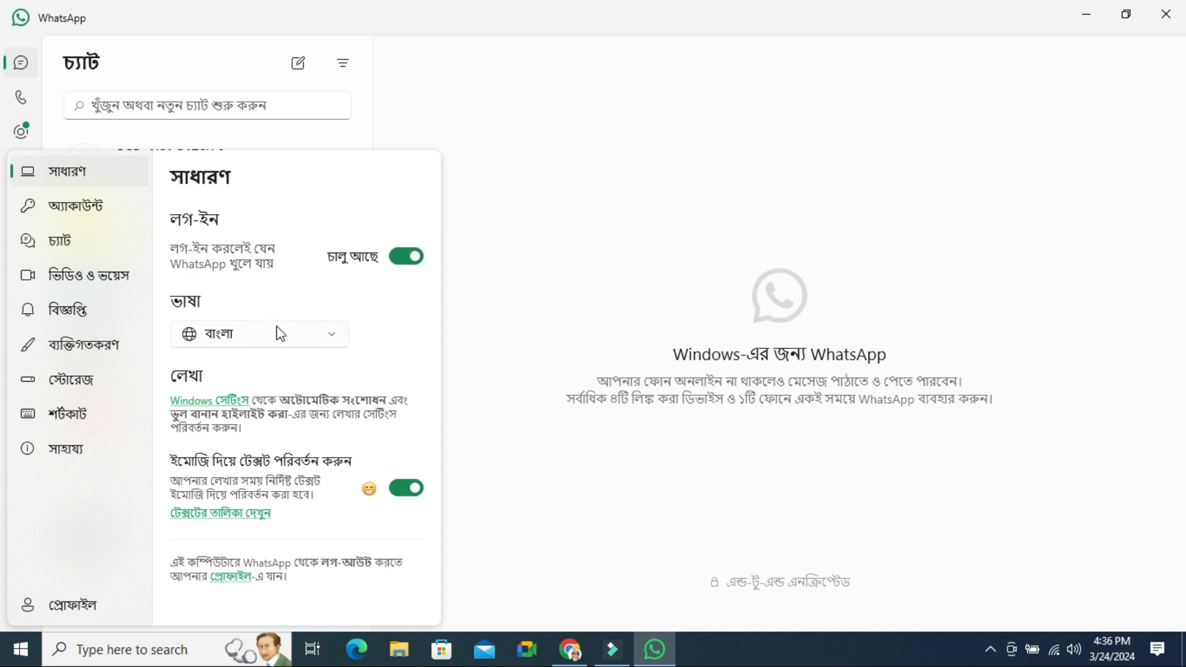
Choose Arabic as the interface language and restart WhatsApp into a right-to-left layout
{"action": "left_click", "coordinate": [258, 333]}
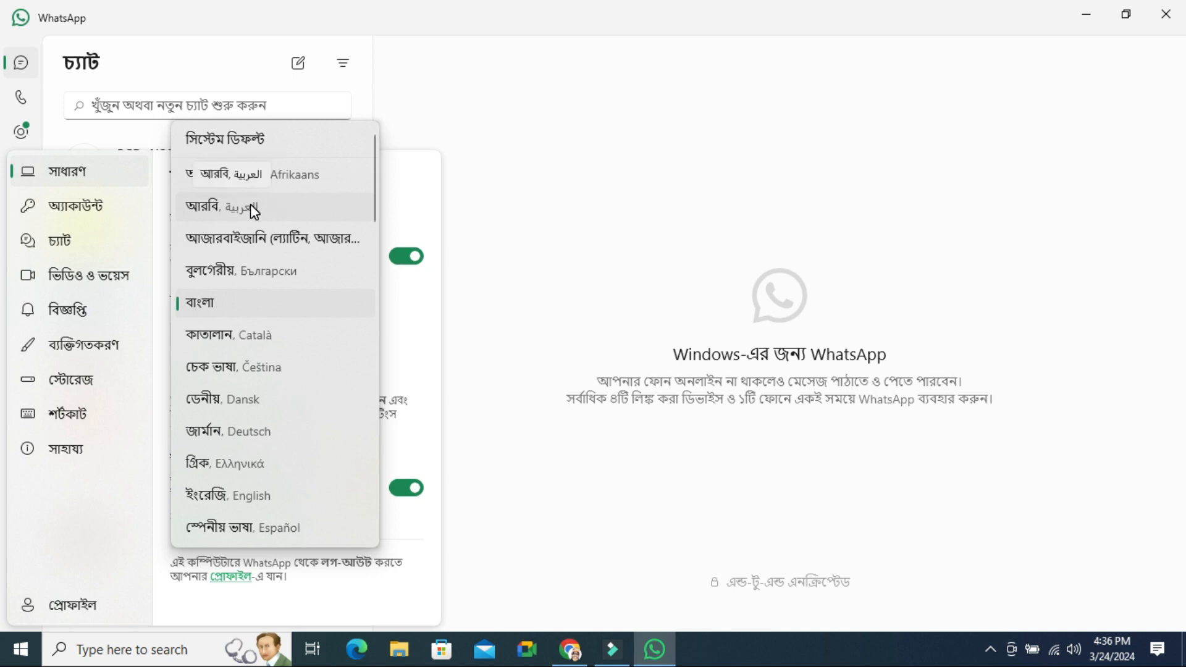
{"action": "left_click", "coordinate": [220, 206]}
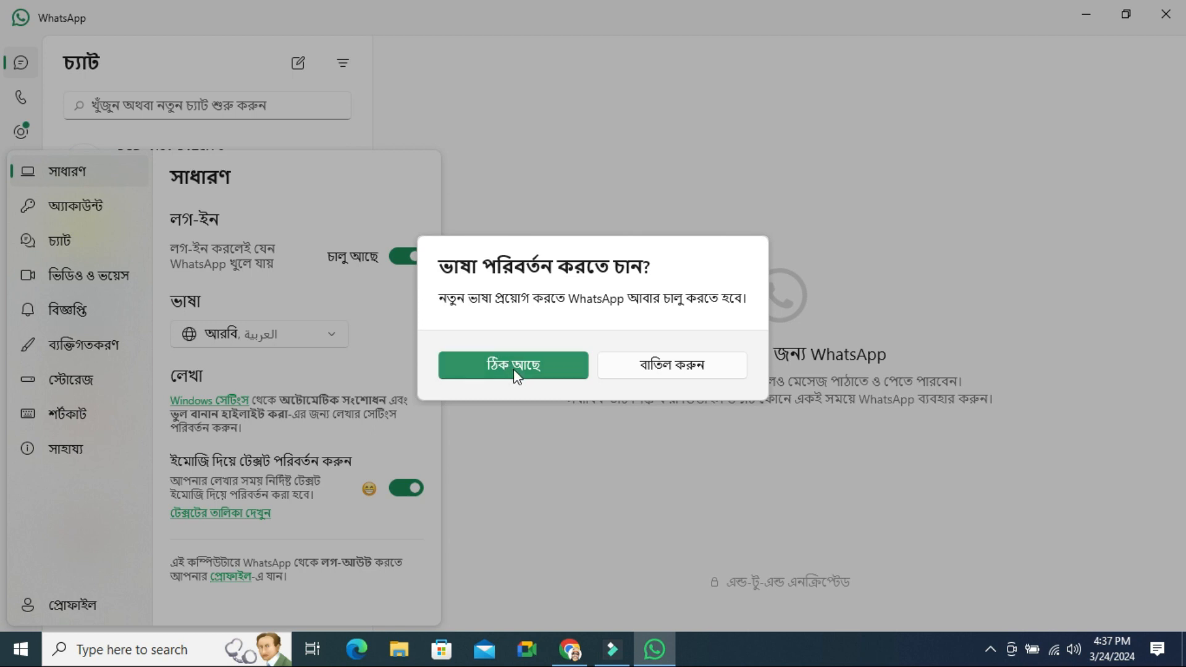
{"action": "left_click", "coordinate": [511, 364]}
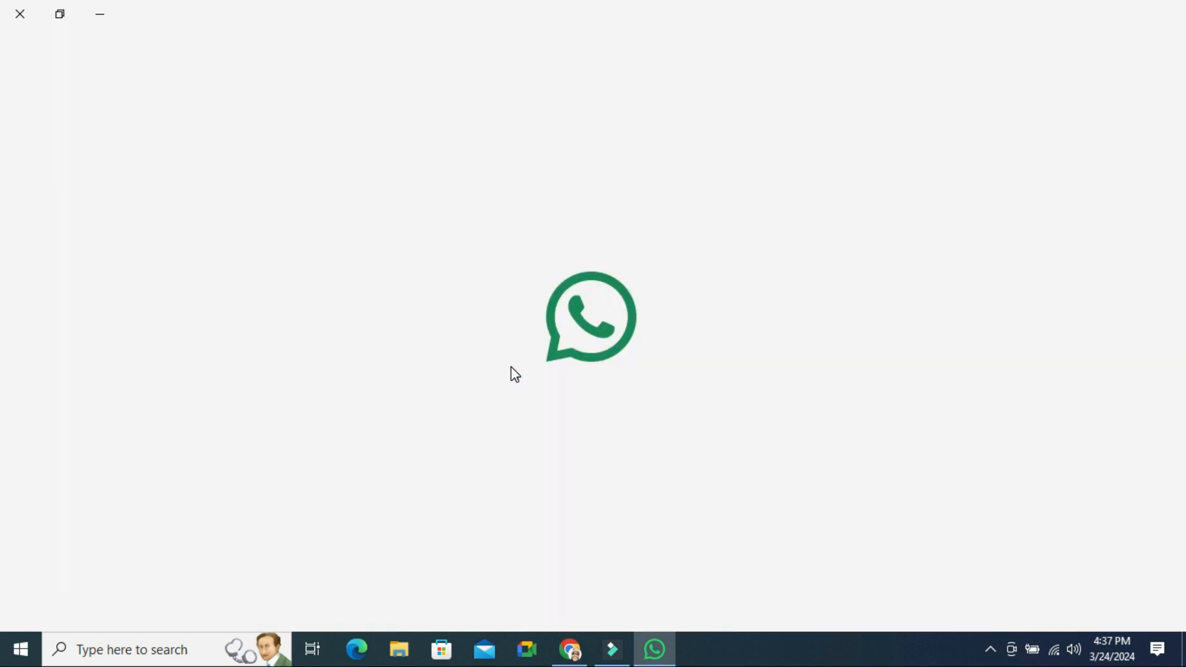
{"action": "left_click", "coordinate": [653, 649]}
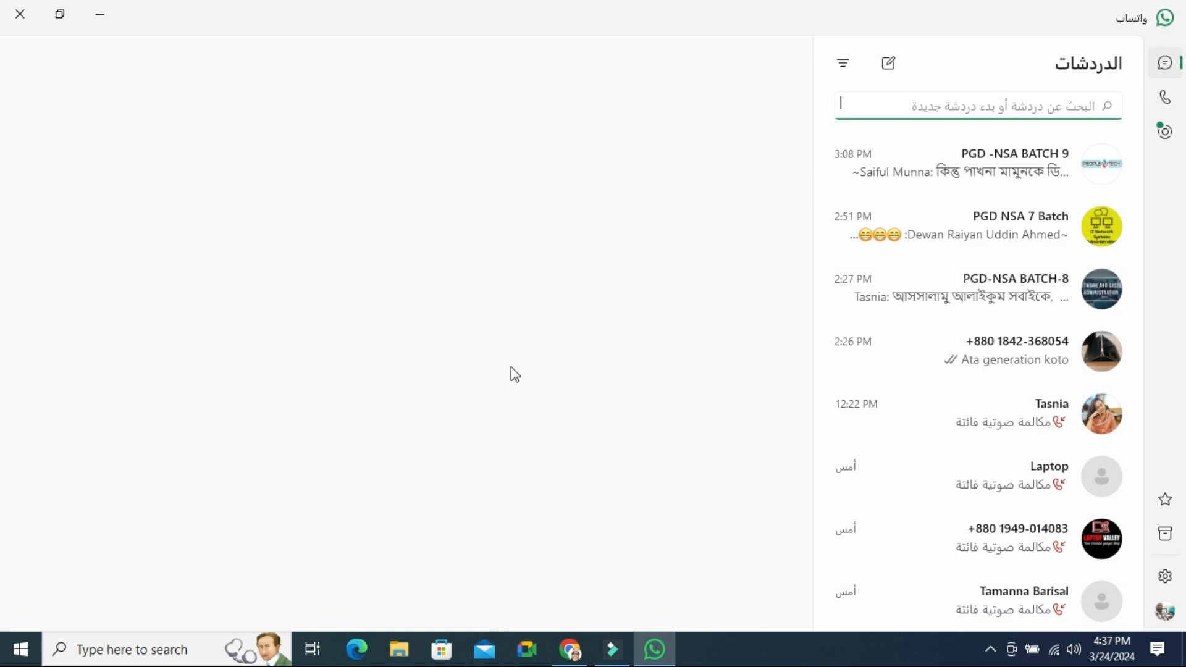